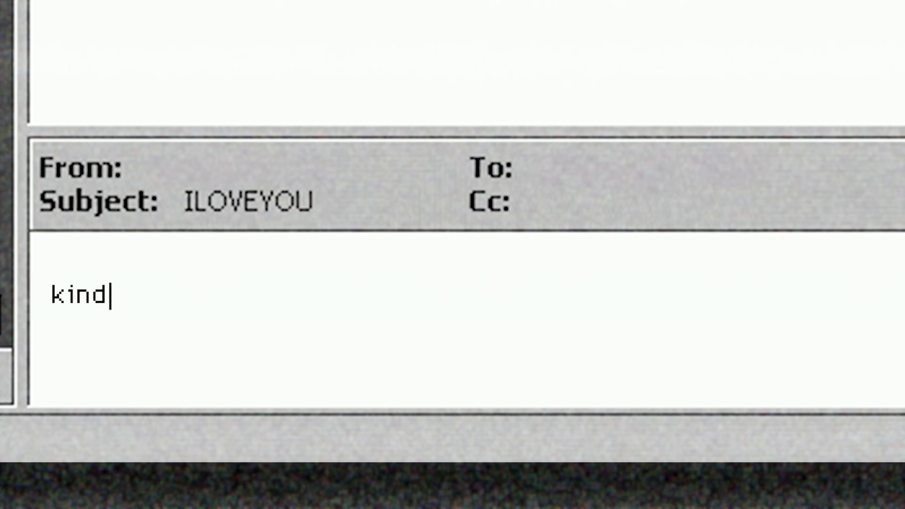
{"action": "type", "text": "ly check the attached LOVELETTER coming from me."}
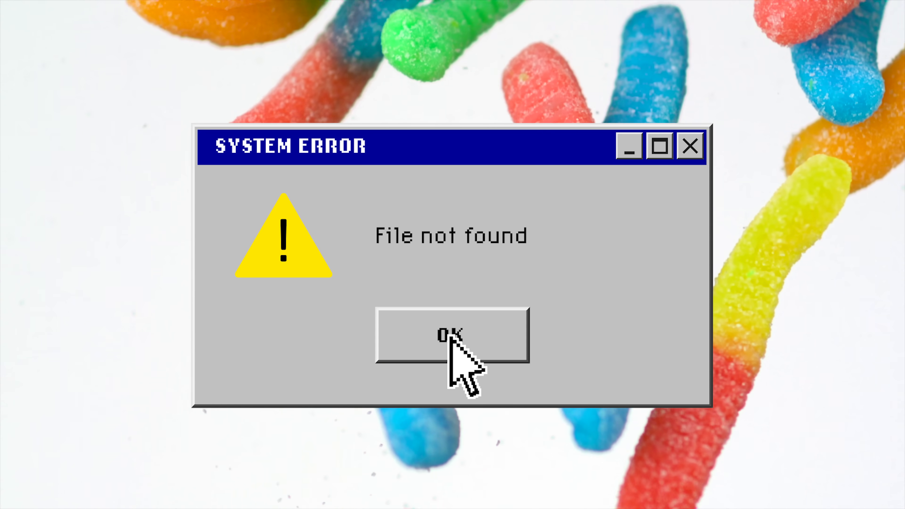
{"action": "left_click", "coordinate": [449, 339]}
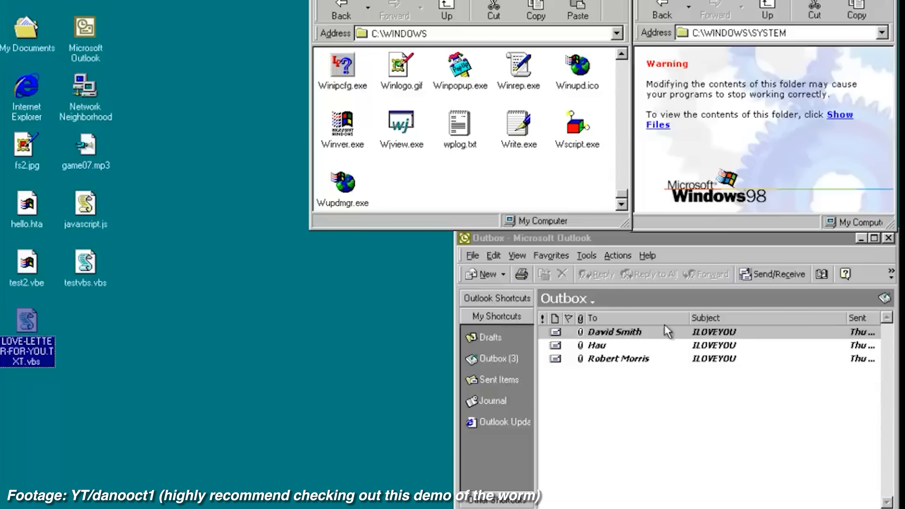
{"action": "left_click", "coordinate": [597, 345]}
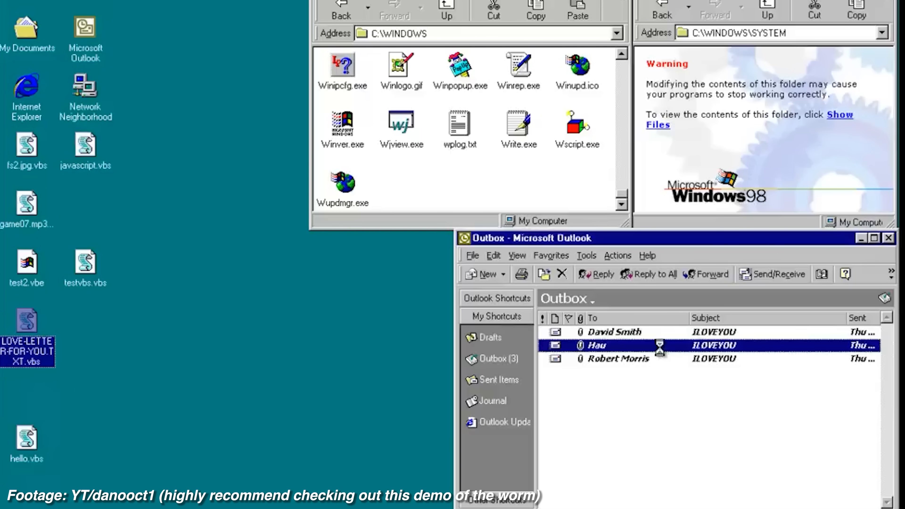